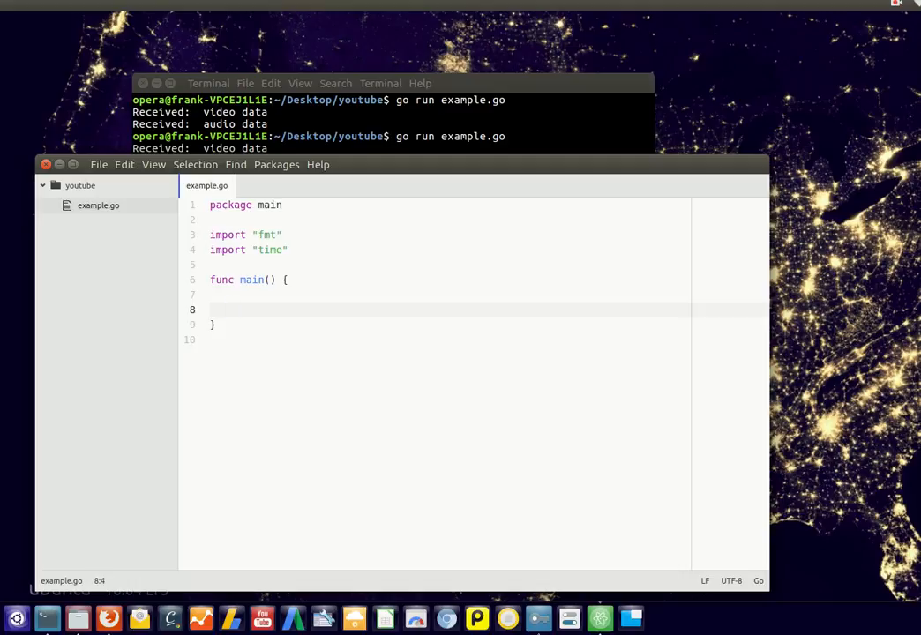
Write for i := 0; i < 10; i++ { fmt.Println(i) } inside main in example.go
click(228, 309)
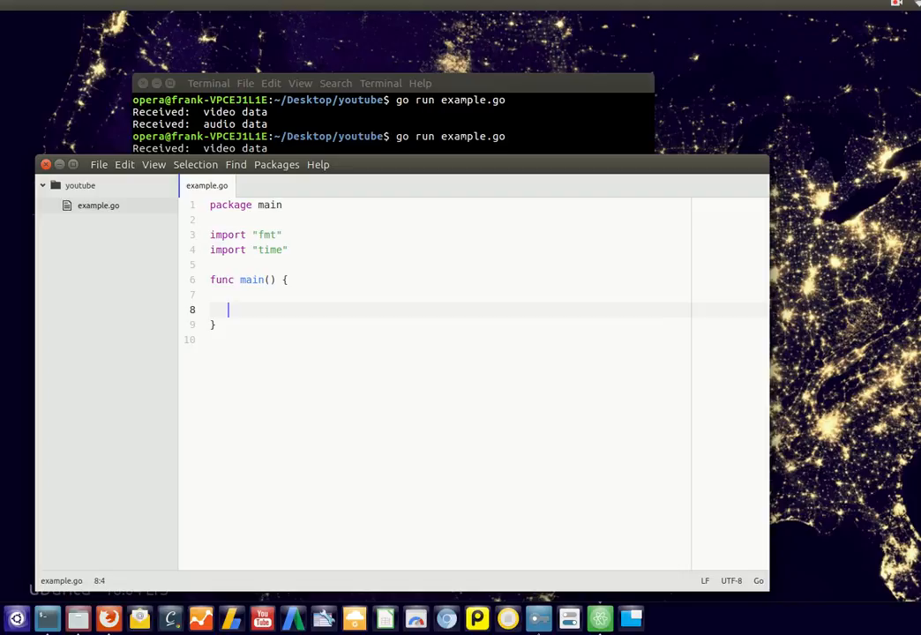
text(f)
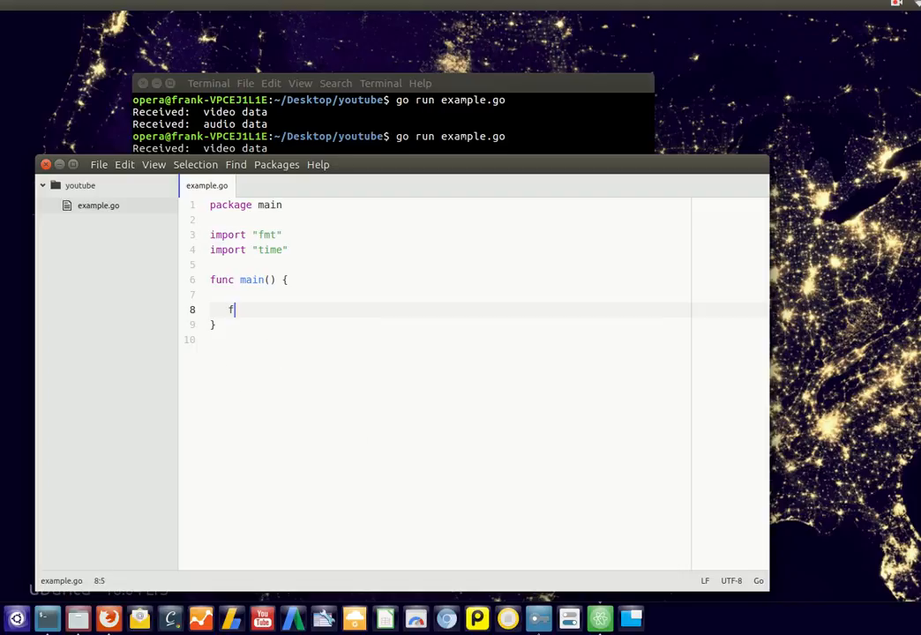
text(or i =)
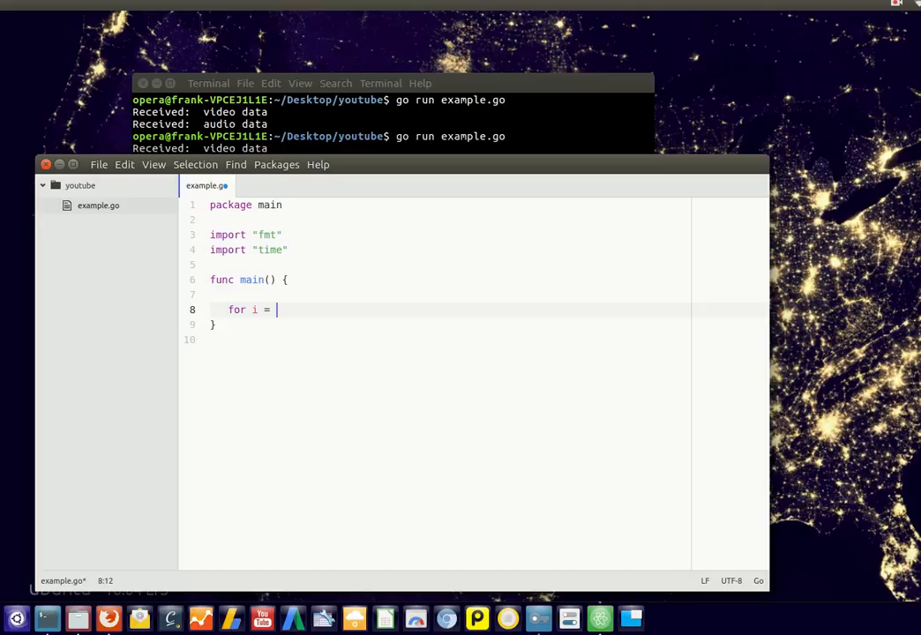
text(:)
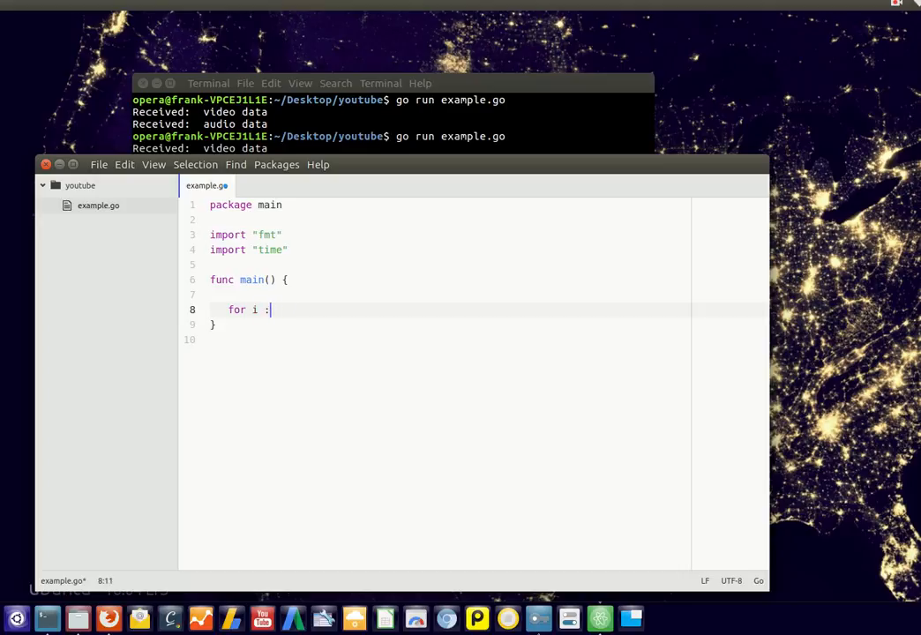
text(= 0; i < 10)
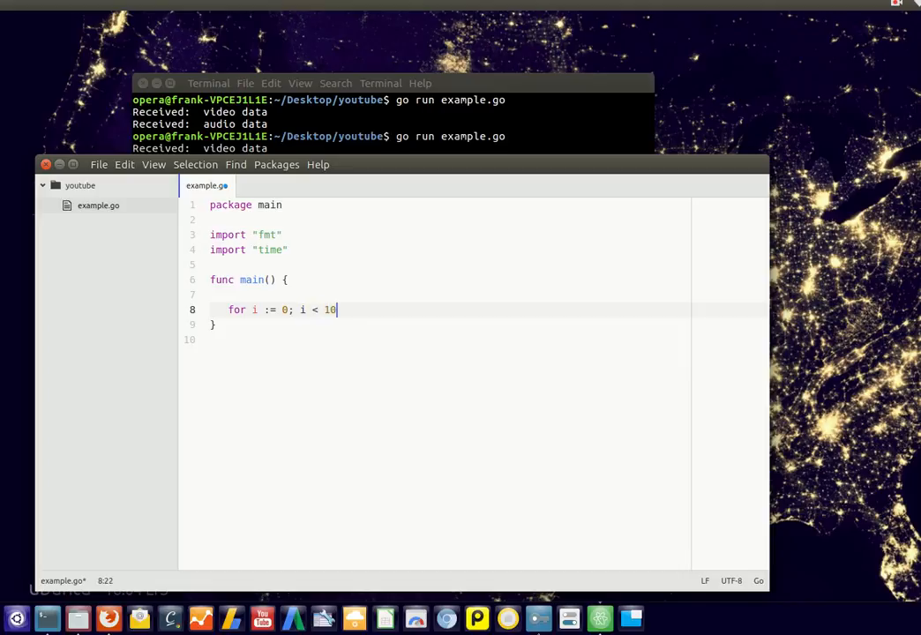
text(; i++ {)
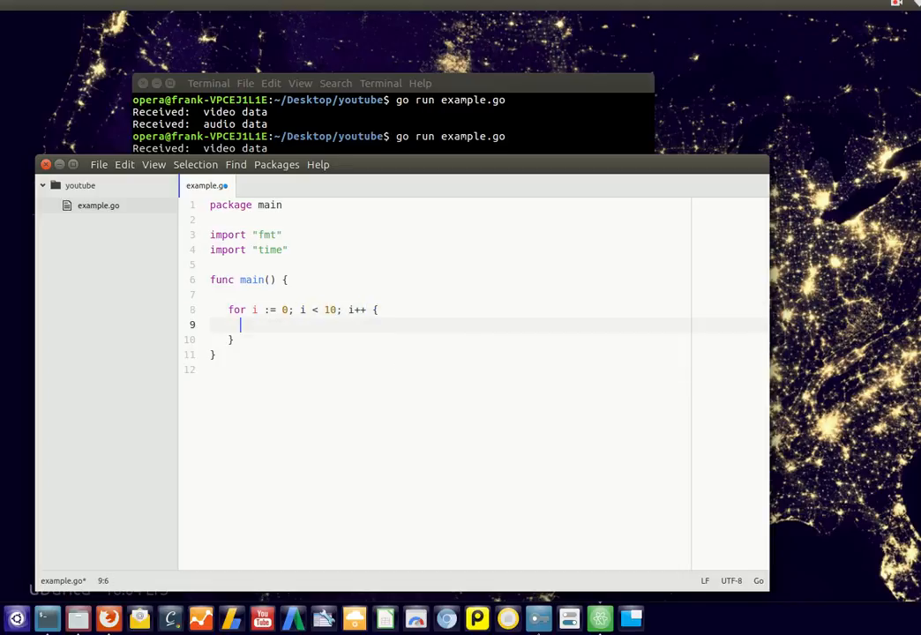
text(fmt.)
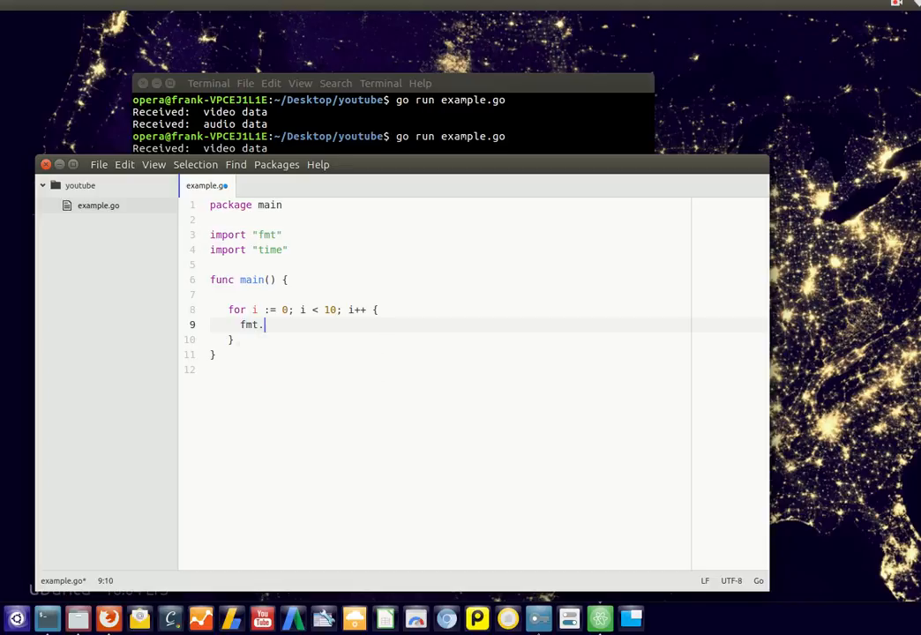
text(Println(i))
text(go run e)
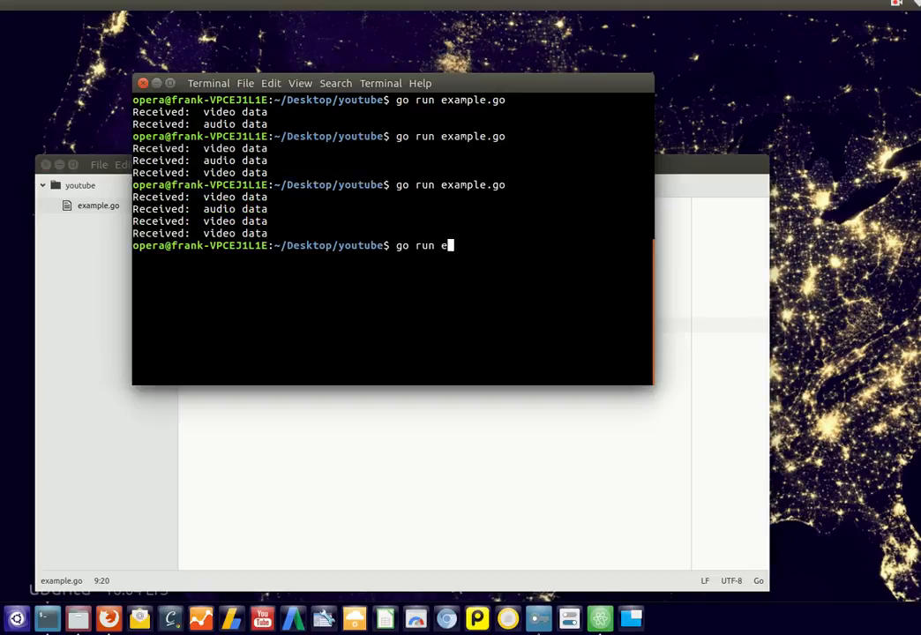
Run go run example.go and hit the unused time import error
key(Return)
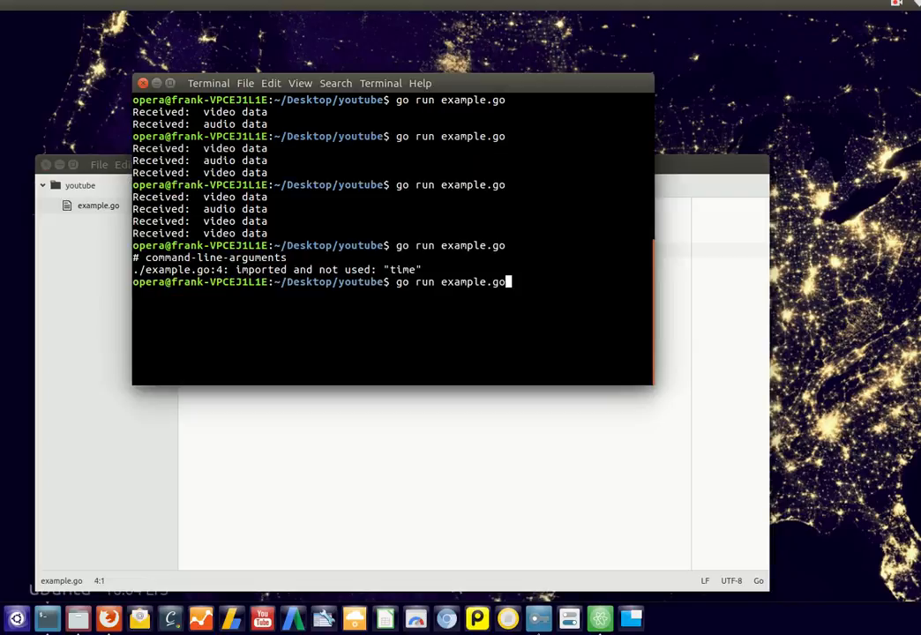
key(Return)
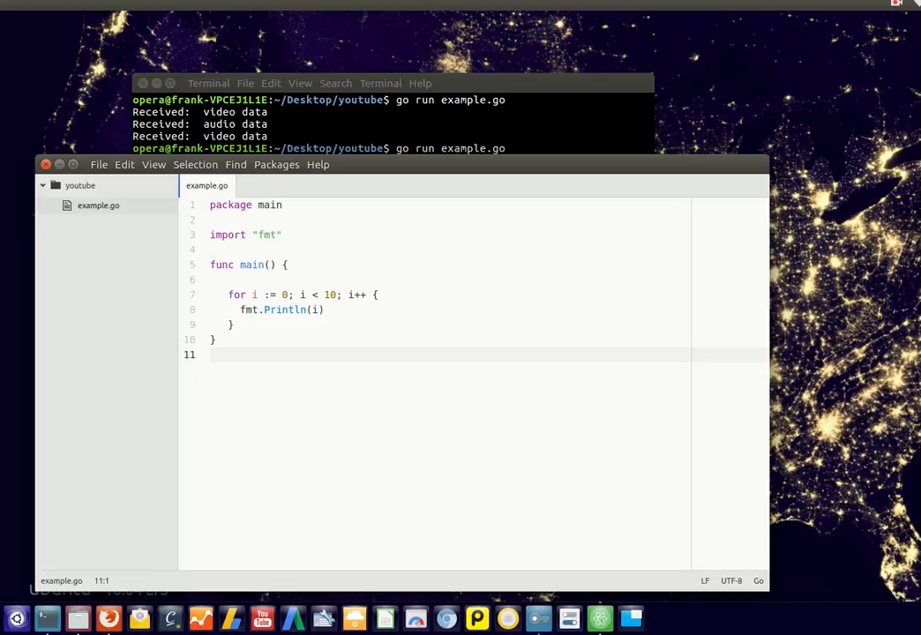
Change the loop to i := 1; i <= 10 and rerun so it prints 1 through 10
text(=)
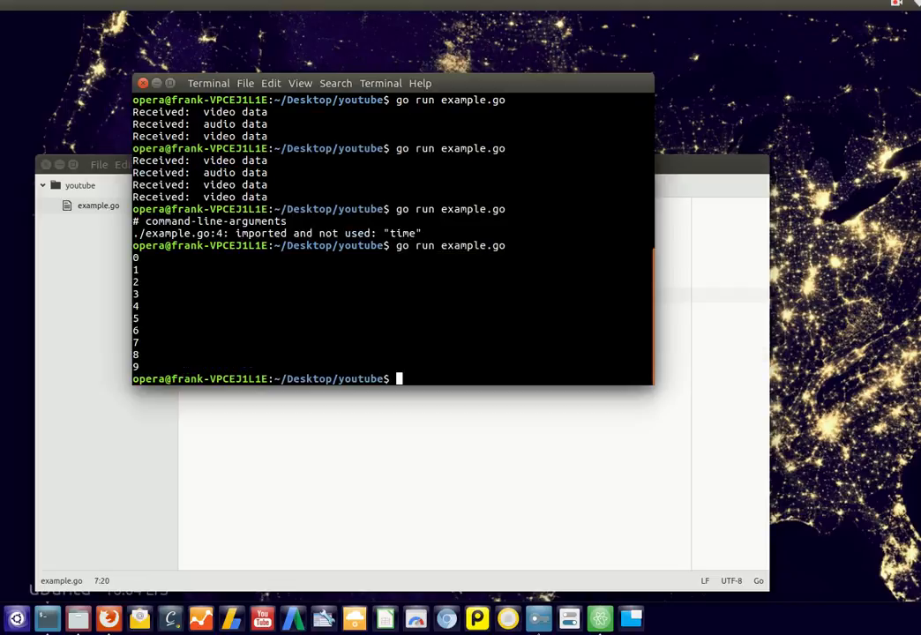
key(Return)
text(go run example.go)
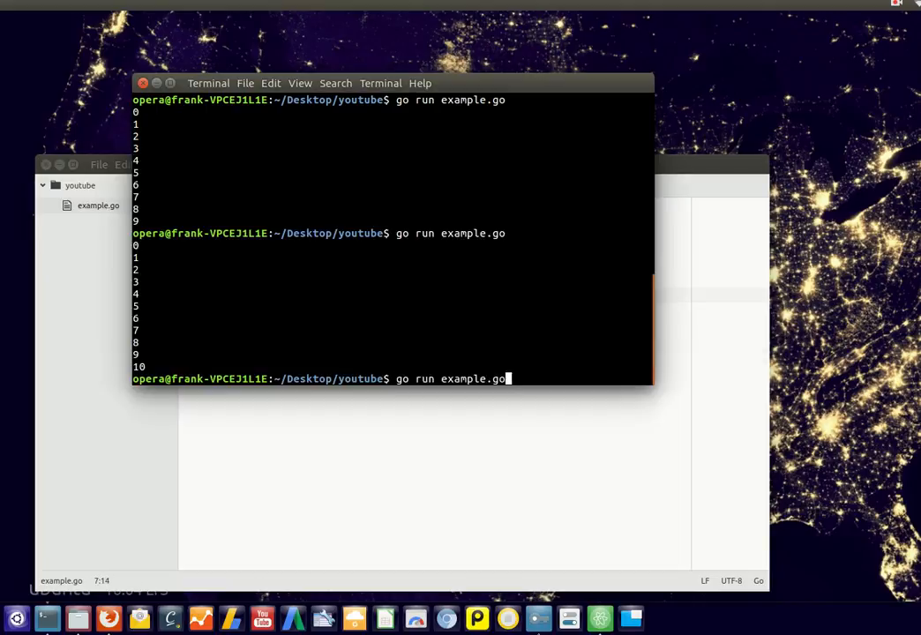
key(Return)
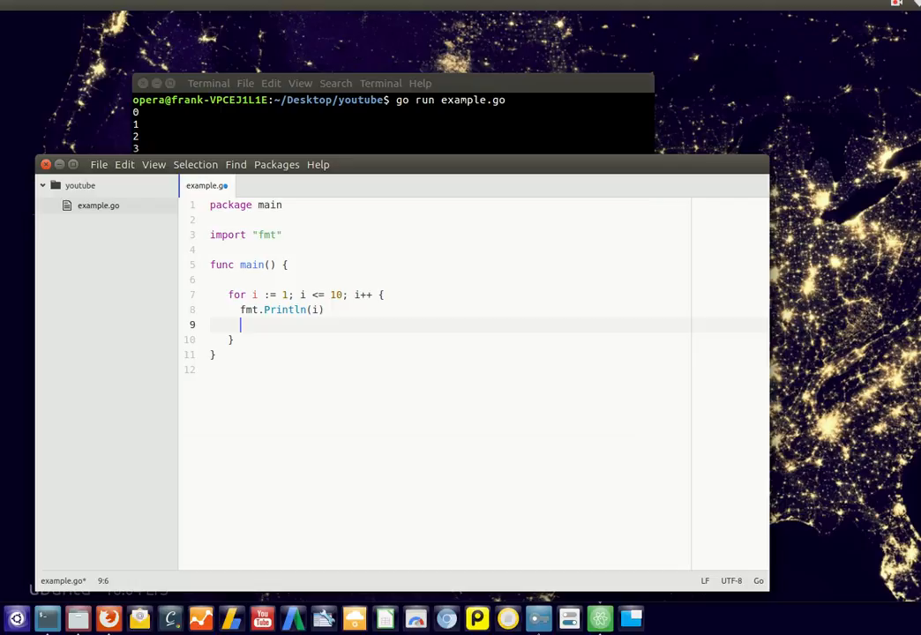
Add x = x * i in the loop and declare var x integer = 1 above it
text(x = x +)
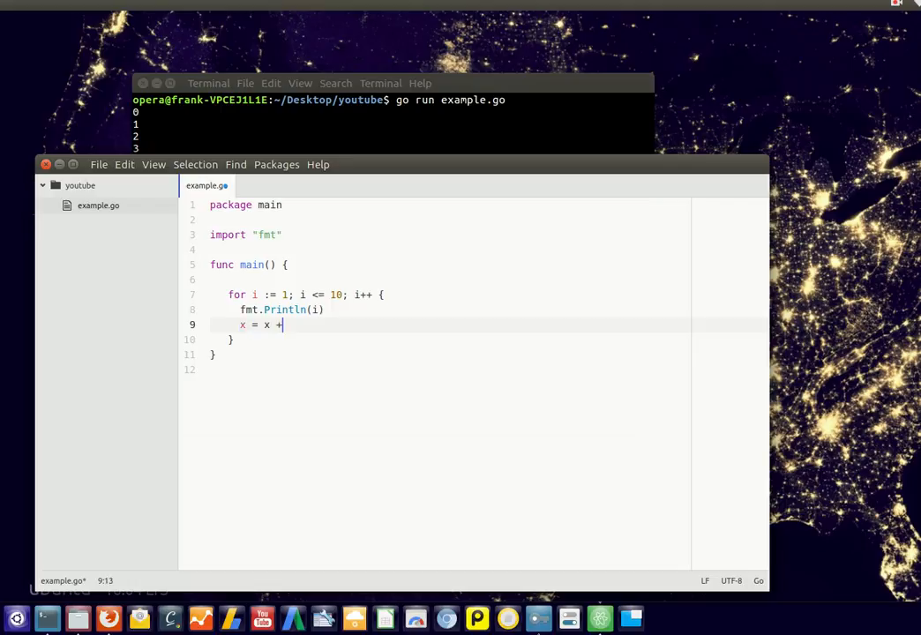
text(1)
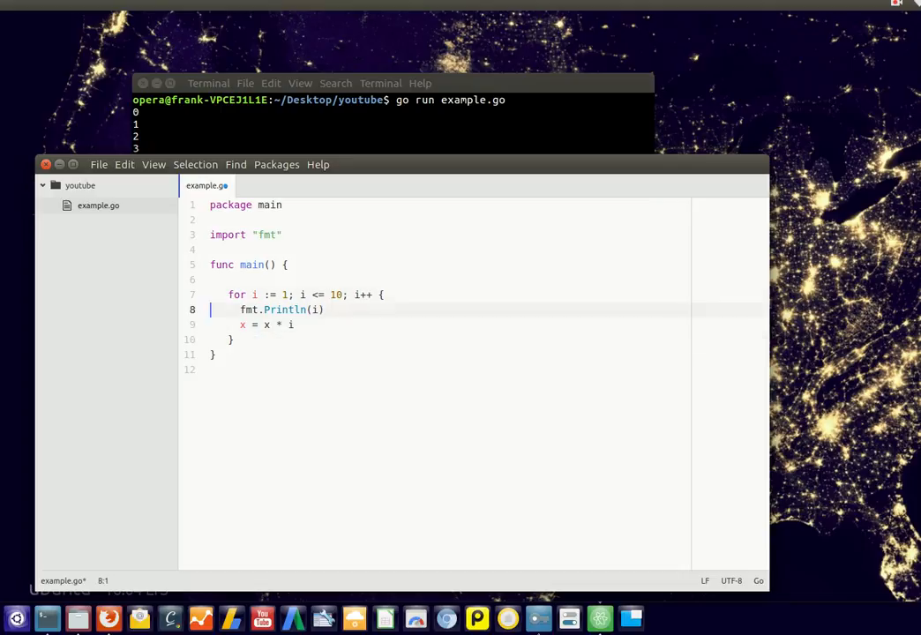
key(Enter)
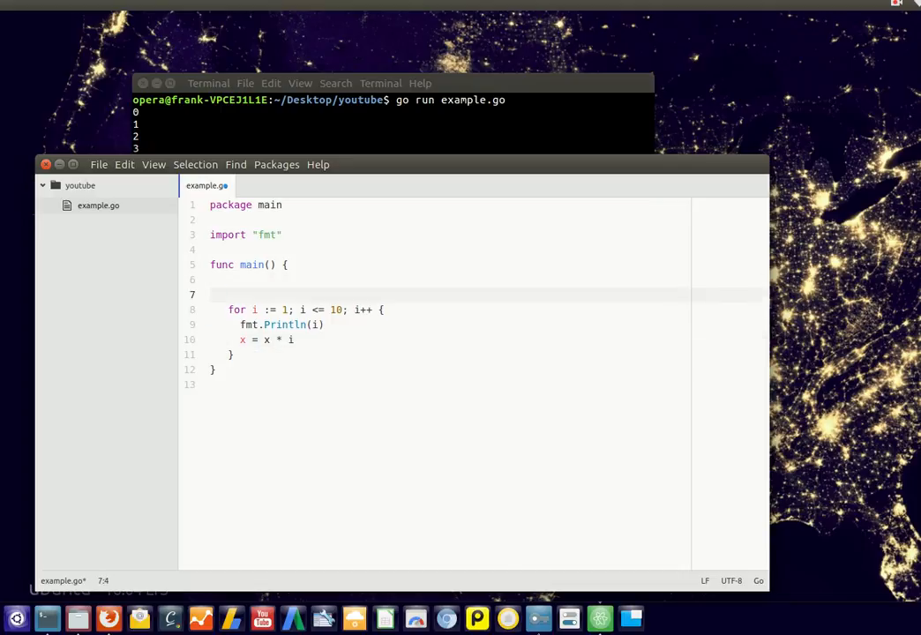
text(var x in)
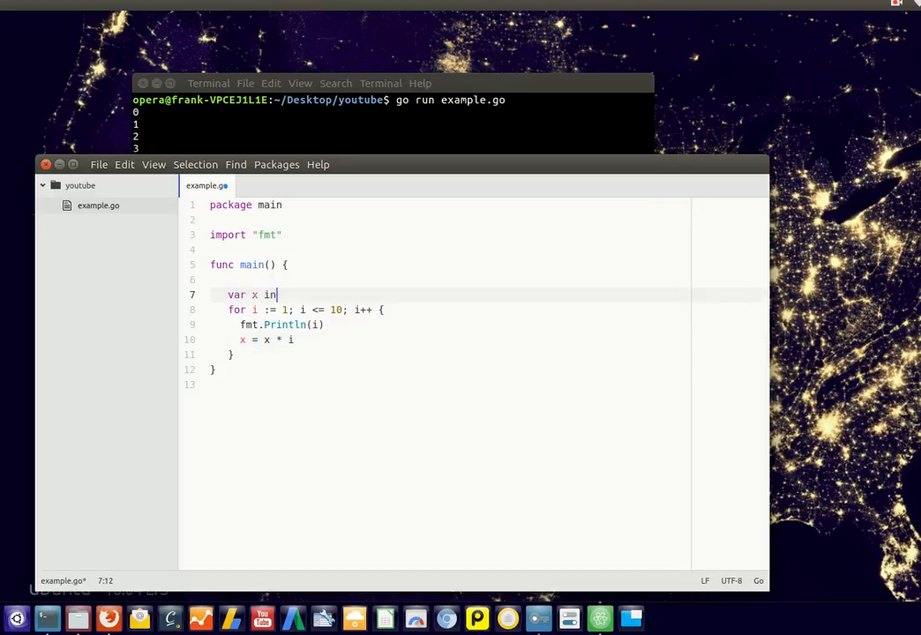
text(teger = 1)
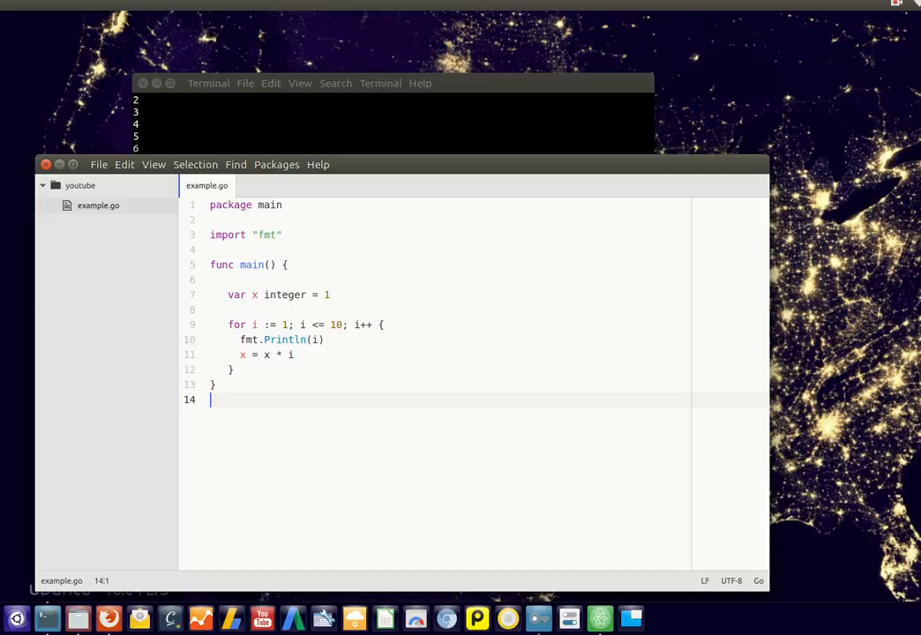
Run the program in Terminal and get the integer undefined error
click(330, 295)
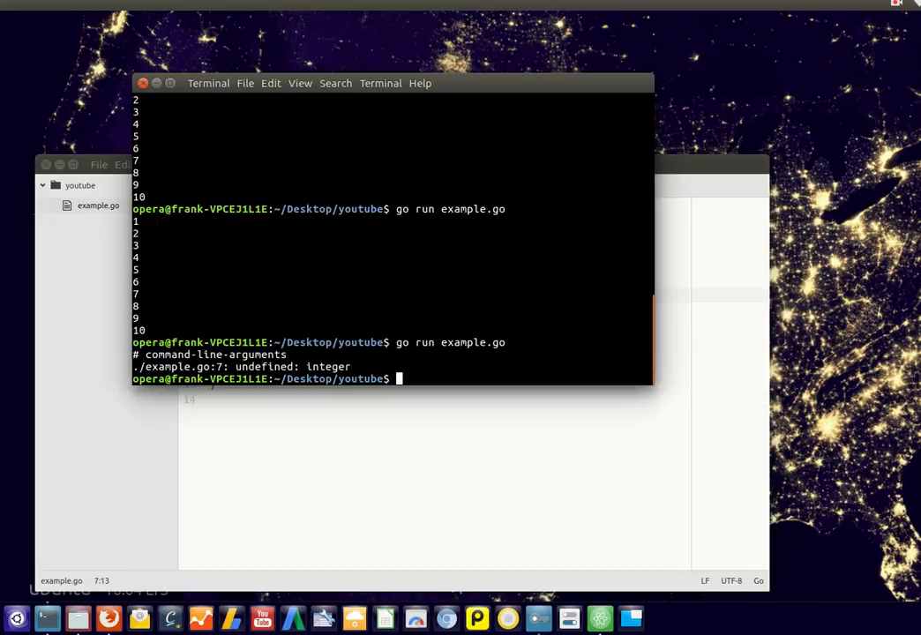
key(Return)
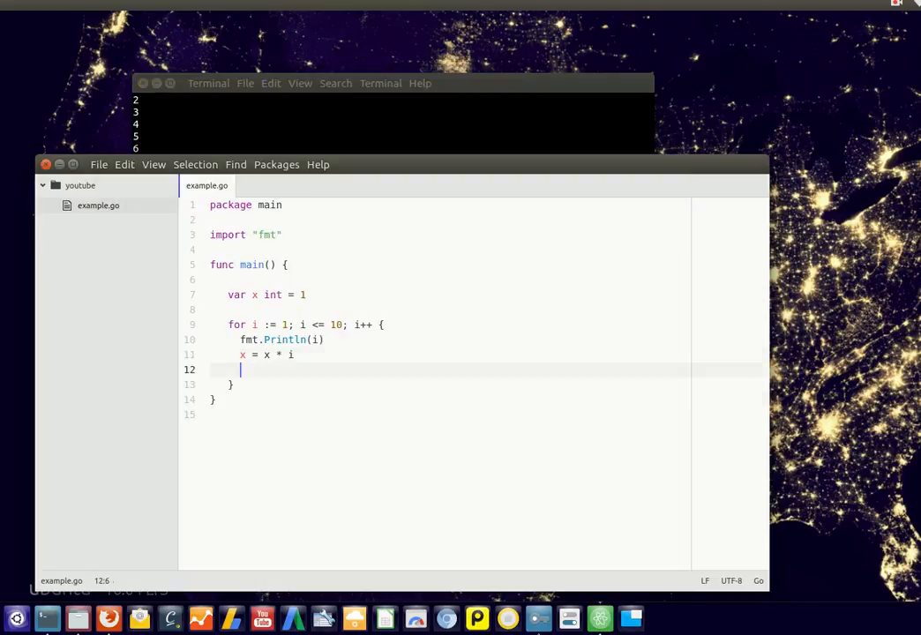
Add fmt.Println(x) after the multiplication inside the loop
text(fmt.Print)
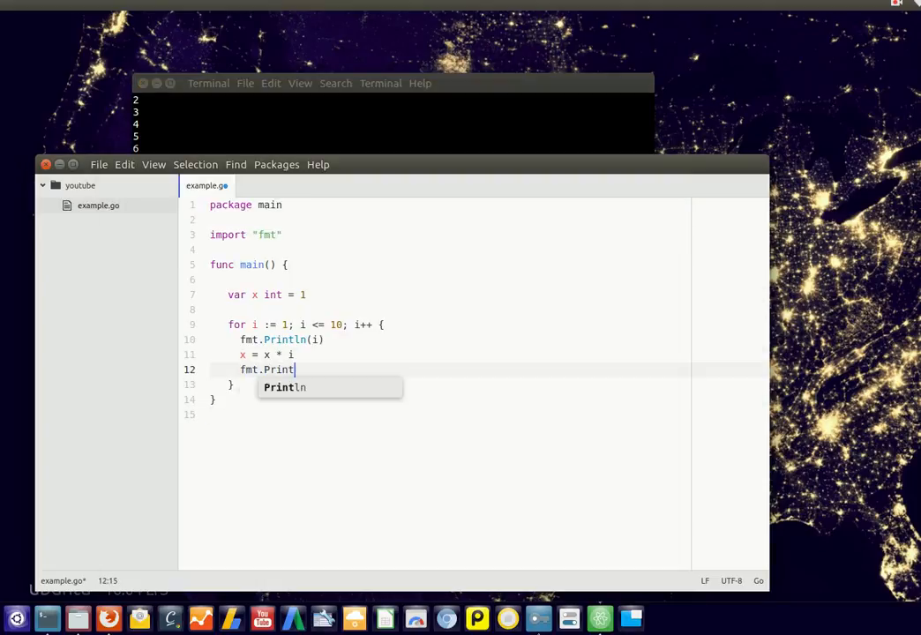
text(ln(x))
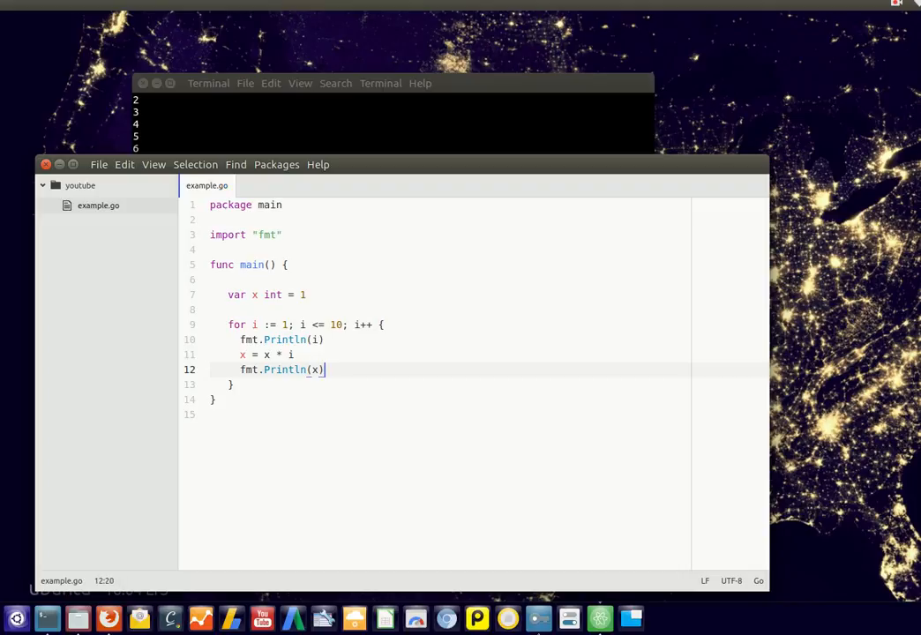